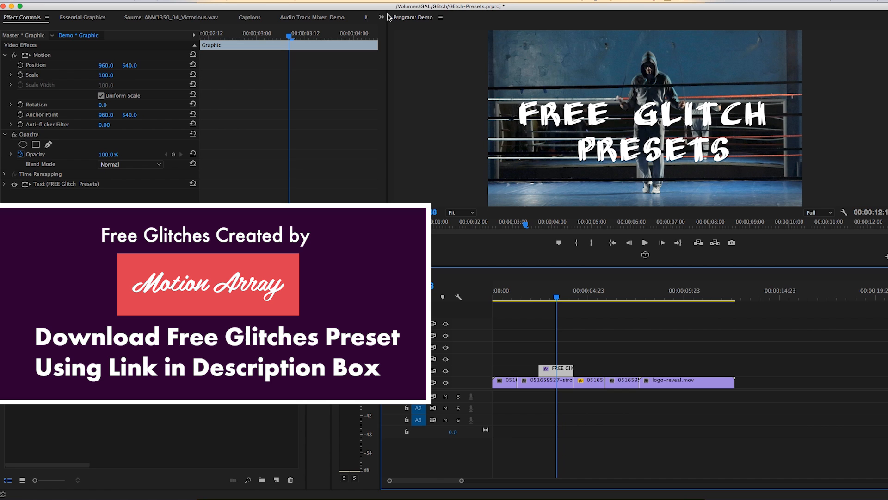
{"action": "mouse_move", "coordinate": [389, 16]}
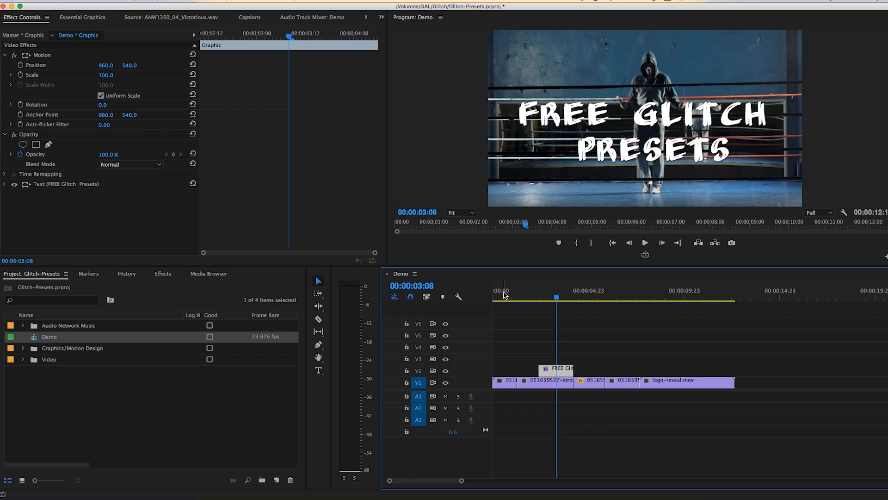
Play the sequence from its start to review the raw boxing footage.
{"action": "left_click", "coordinate": [493, 296]}
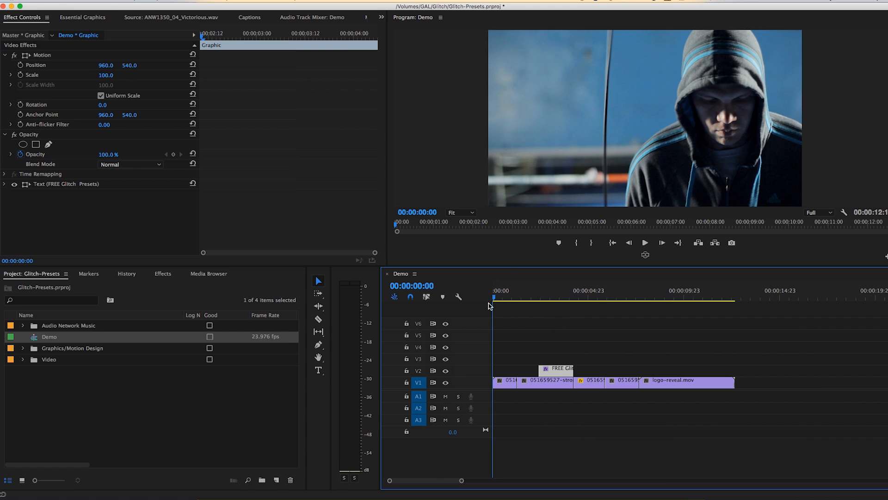
{"action": "left_click", "coordinate": [645, 242]}
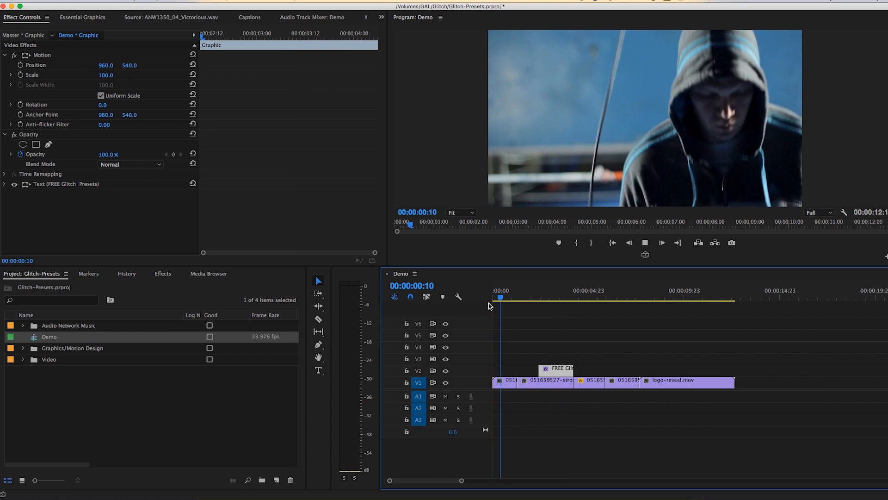
{"action": "left_click", "coordinate": [539, 298]}
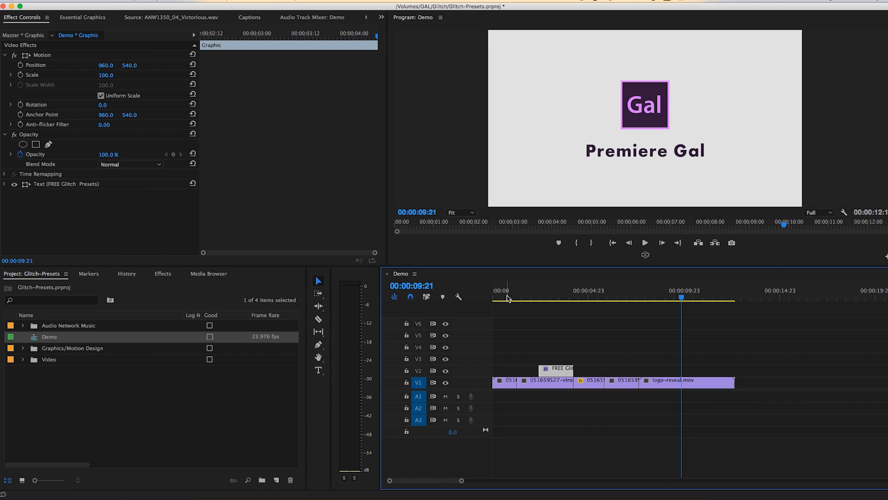
{"action": "mouse_move", "coordinate": [466, 316]}
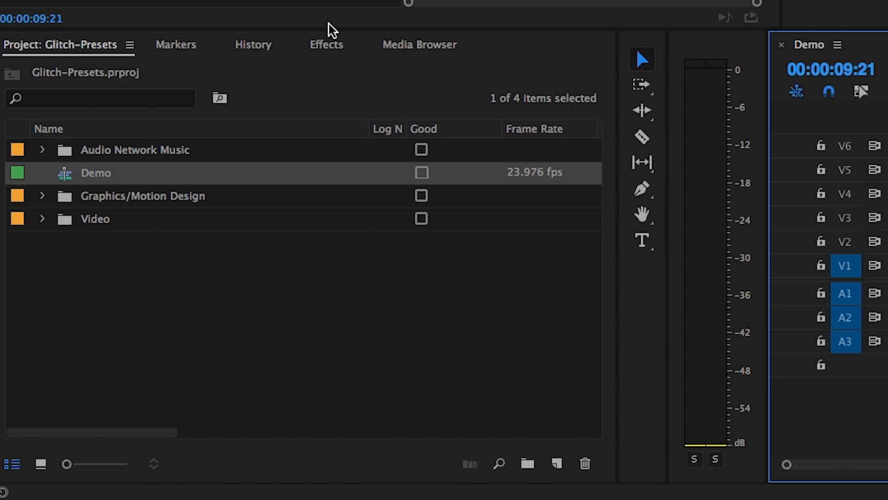
Import Premiere.prfpset so Glitch 01–05 appear in the Effects Presets folder.
{"action": "left_click", "coordinate": [326, 45]}
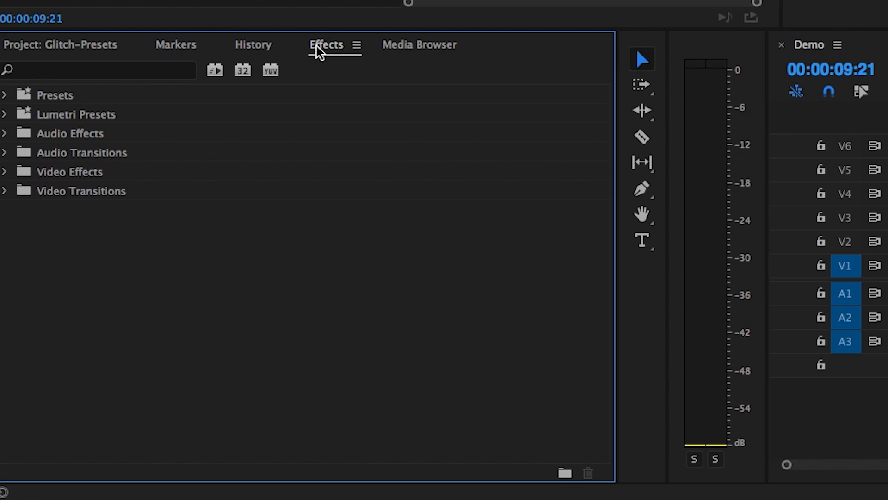
{"action": "right_click", "coordinate": [51, 96]}
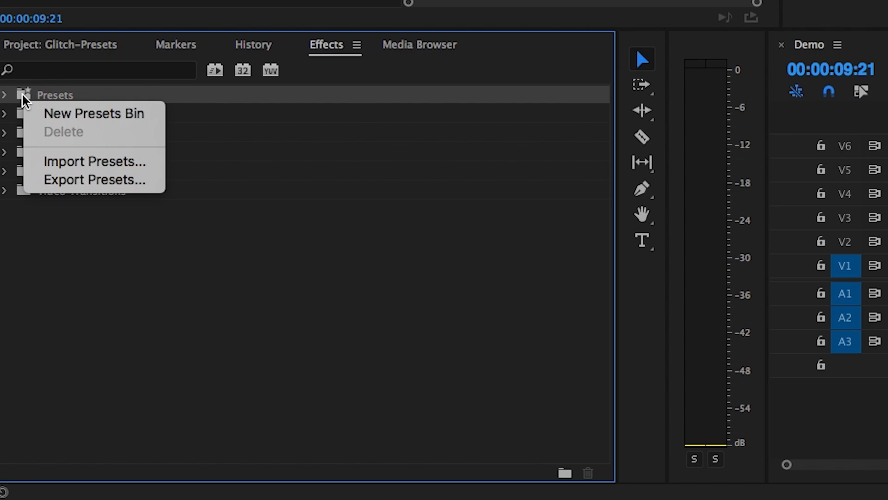
{"action": "mouse_move", "coordinate": [77, 150]}
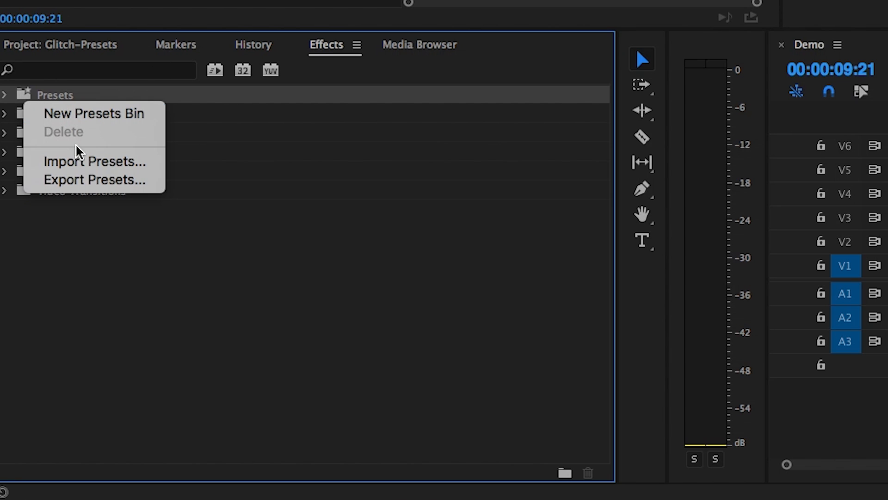
{"action": "mouse_move", "coordinate": [94, 165]}
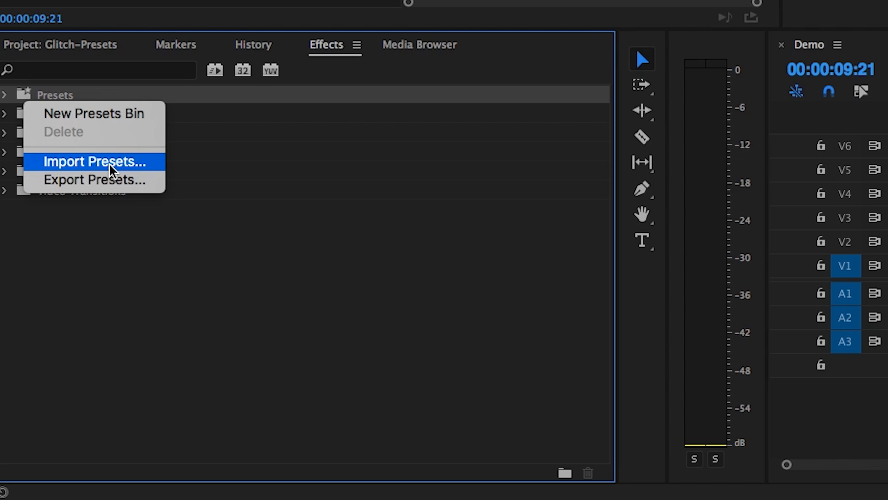
{"action": "left_click", "coordinate": [94, 161]}
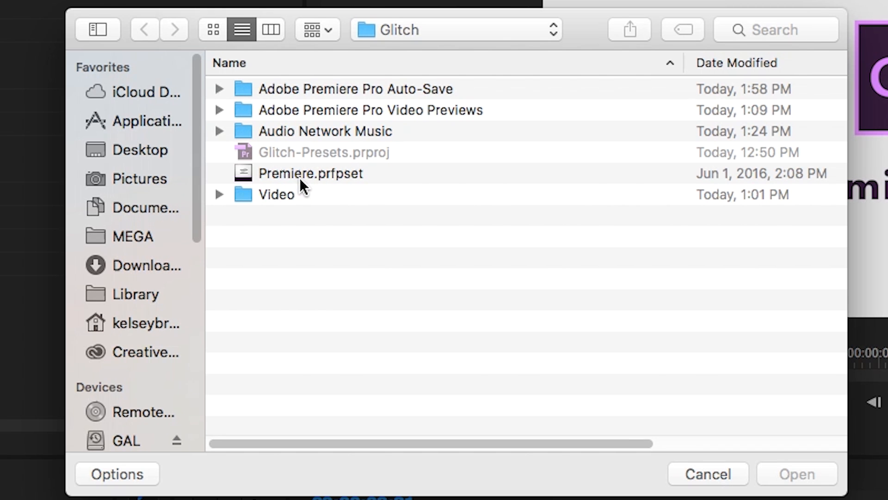
{"action": "mouse_move", "coordinate": [309, 194]}
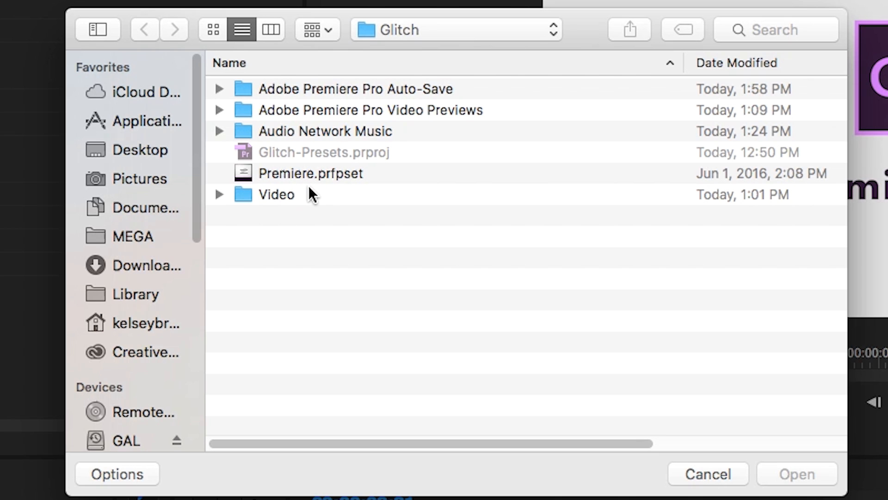
{"action": "left_click", "coordinate": [311, 174]}
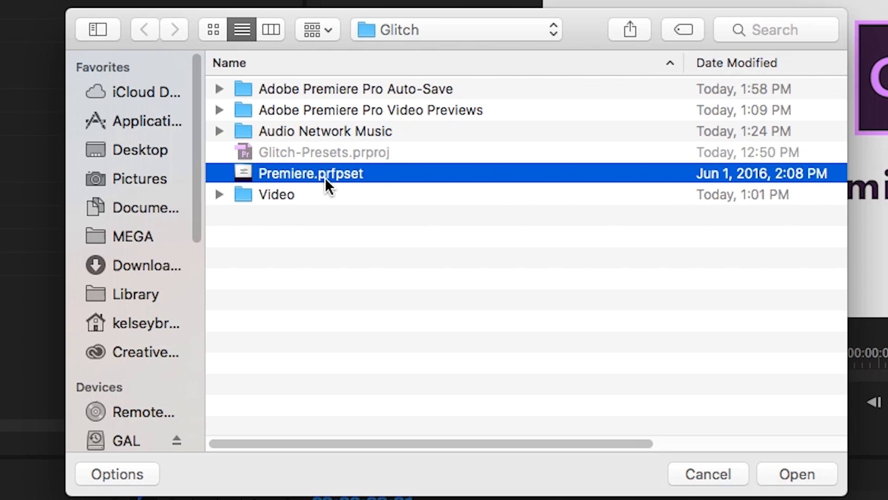
{"action": "mouse_move", "coordinate": [312, 180]}
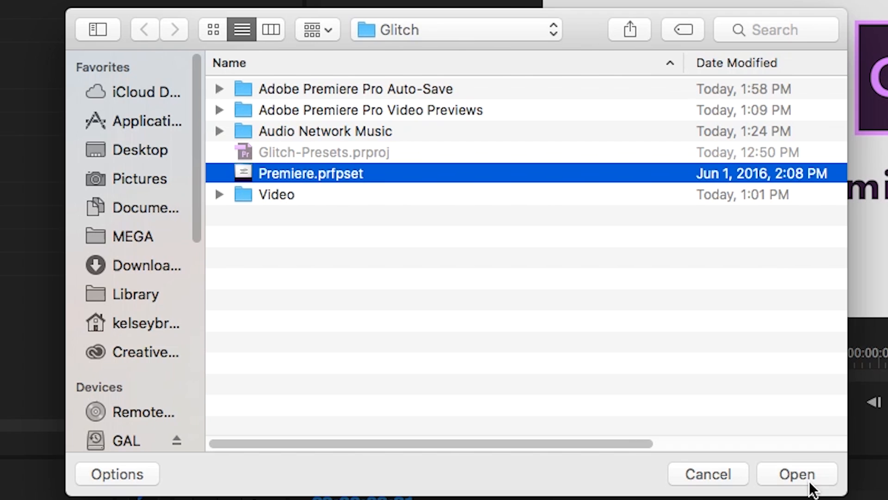
{"action": "left_click", "coordinate": [800, 474]}
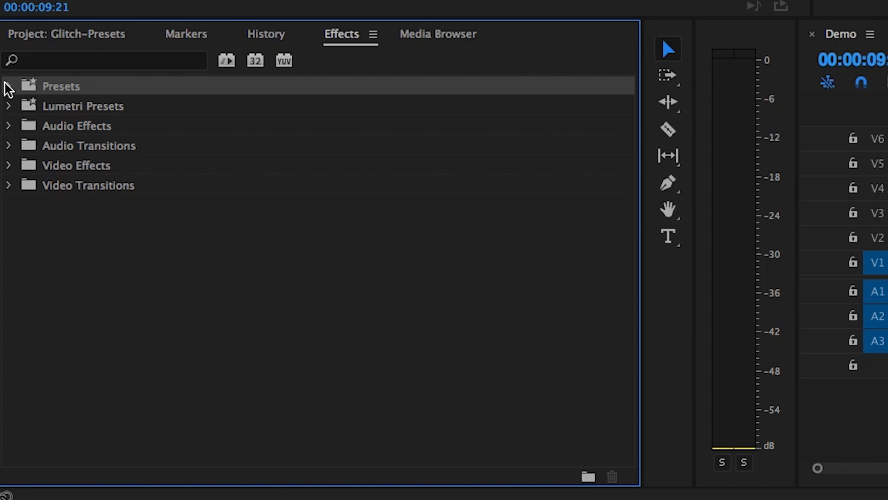
{"action": "left_click", "coordinate": [11, 86]}
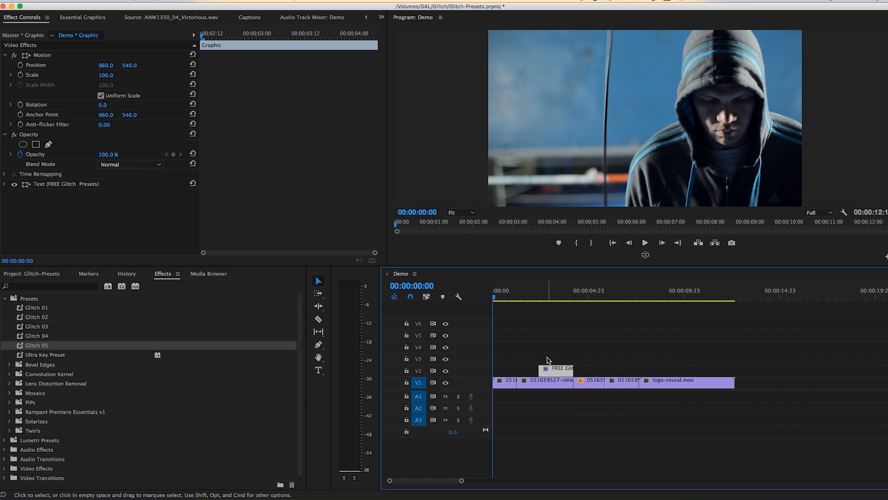
{"action": "mouse_move", "coordinate": [515, 350]}
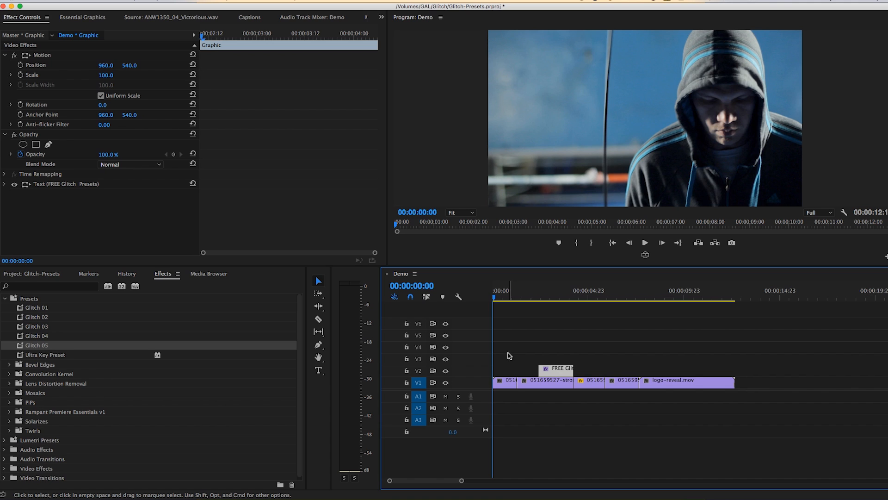
{"action": "mouse_move", "coordinate": [32, 328]}
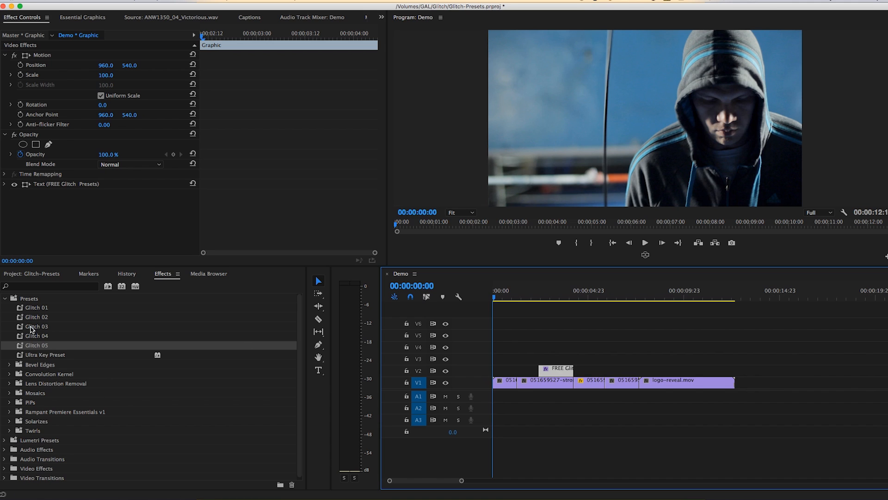
Apply Glitch 03 to the first boxing clip and review its Crop keyframes in Effect Controls.
{"action": "left_click", "coordinate": [37, 326]}
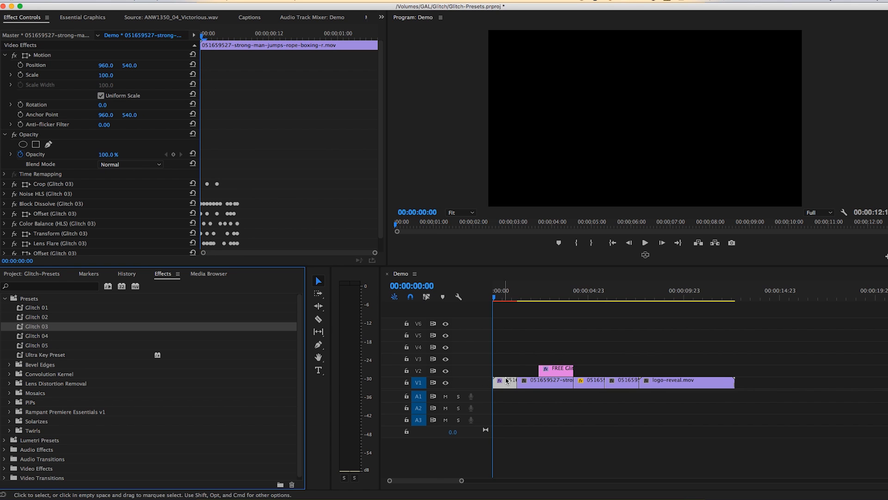
{"action": "left_click", "coordinate": [495, 297]}
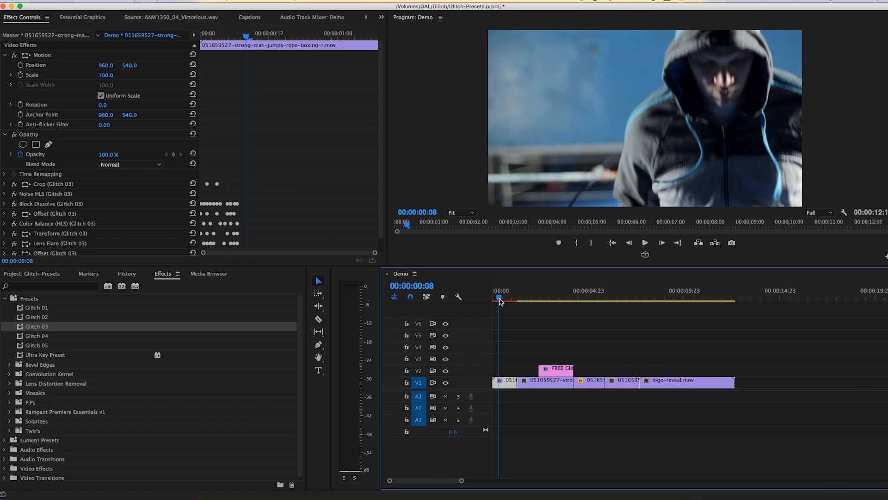
{"action": "left_click", "coordinate": [498, 298]}
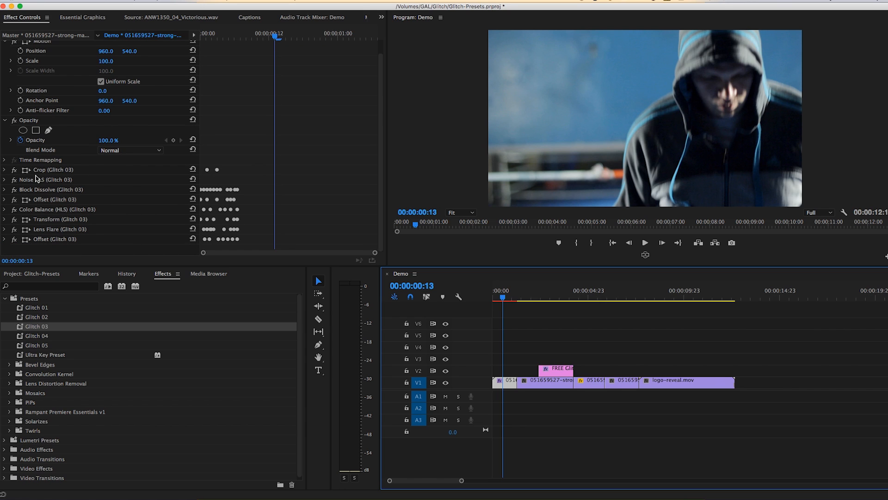
{"action": "mouse_move", "coordinate": [40, 174]}
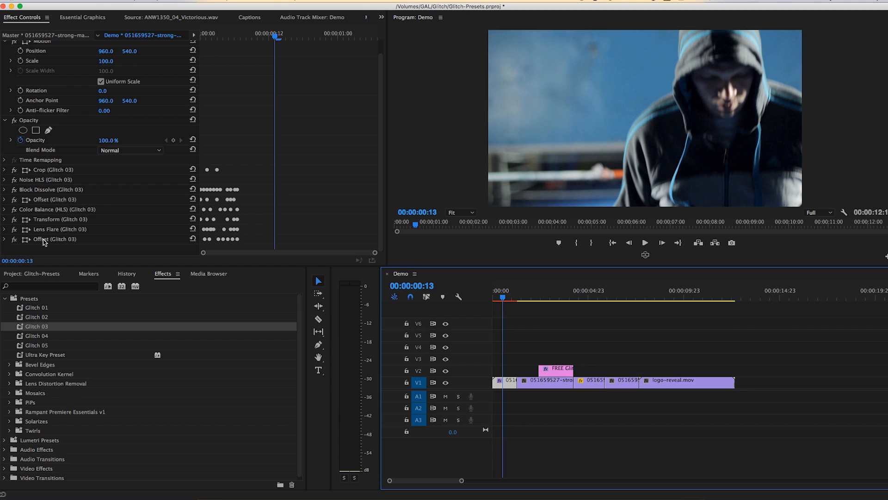
{"action": "mouse_move", "coordinate": [67, 160]}
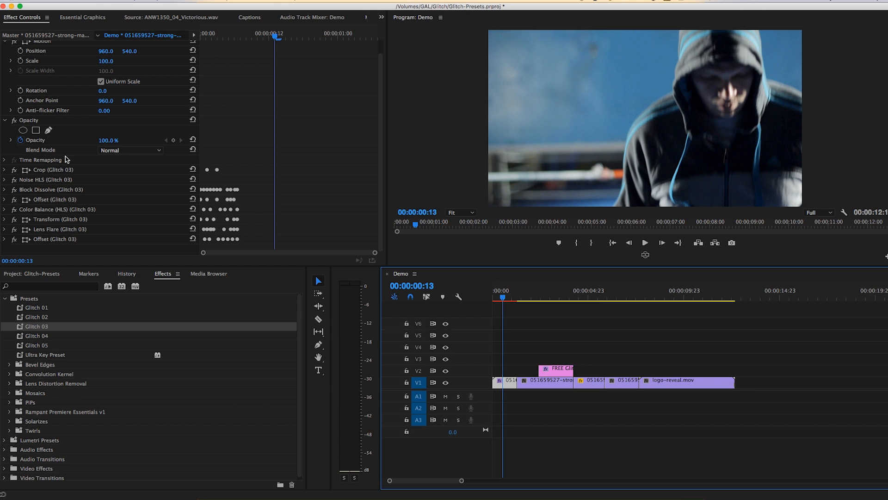
{"action": "left_click", "coordinate": [9, 169]}
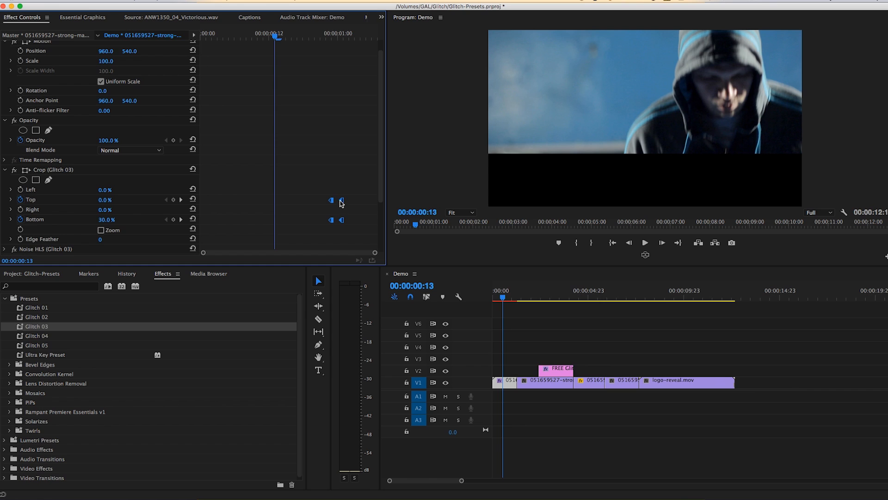
{"action": "mouse_move", "coordinate": [332, 202]}
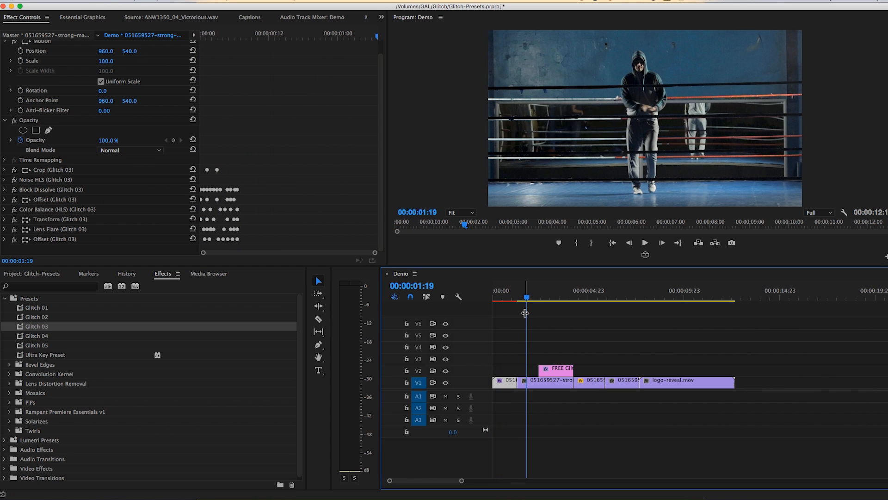
{"action": "mouse_move", "coordinate": [106, 331]}
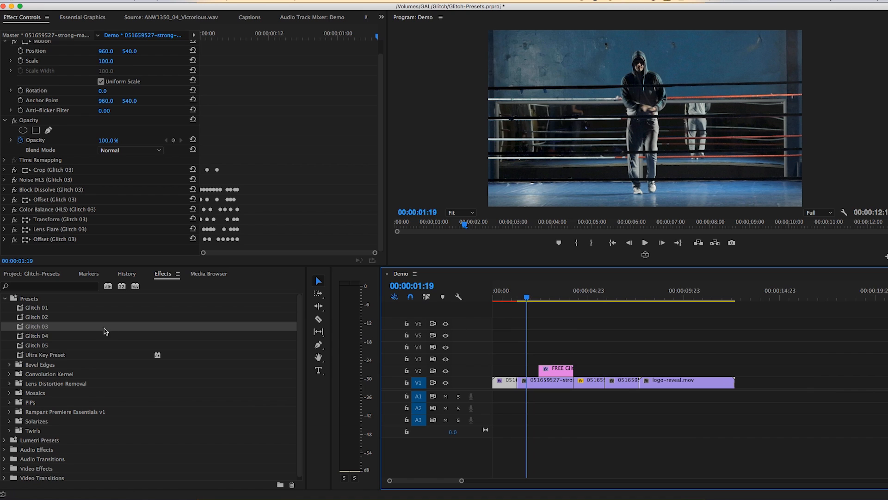
Apply Glitch 04 to the jump-rope clip and raise it and the title one track.
{"action": "left_click", "coordinate": [30, 336]}
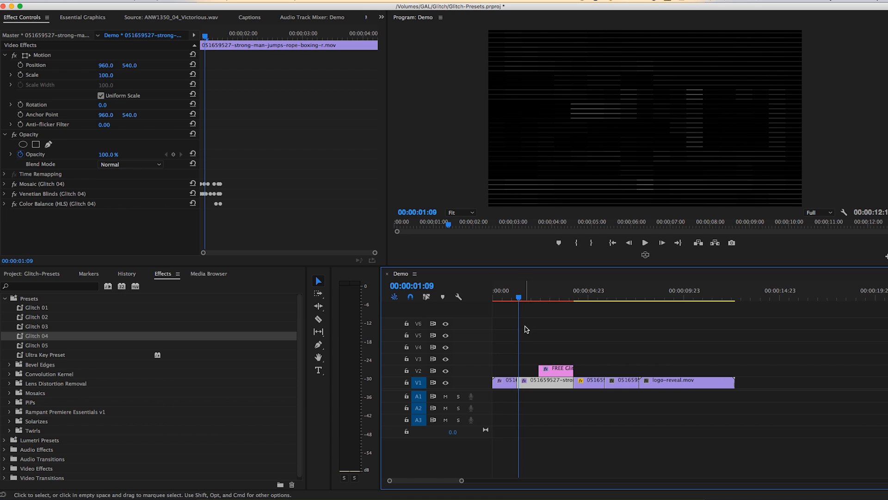
{"action": "mouse_move", "coordinate": [504, 336]}
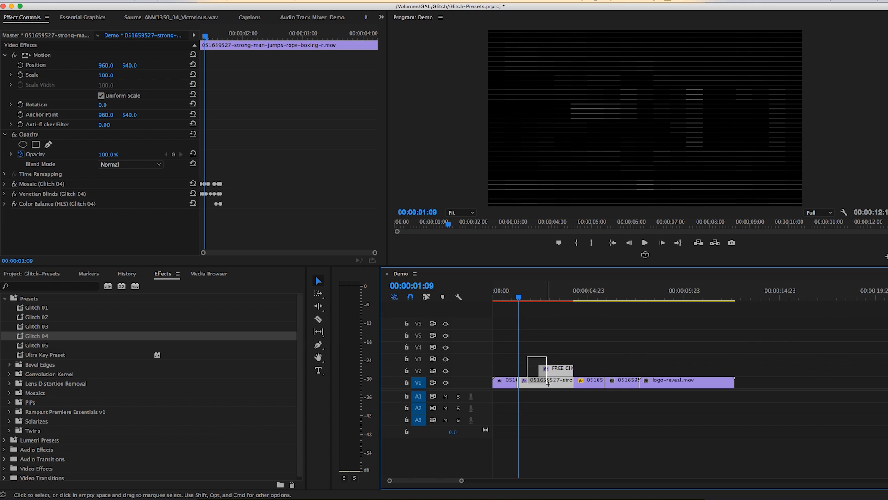
{"action": "left_click_drag", "start_coordinate": [537, 357], "coordinate": [568, 405]}
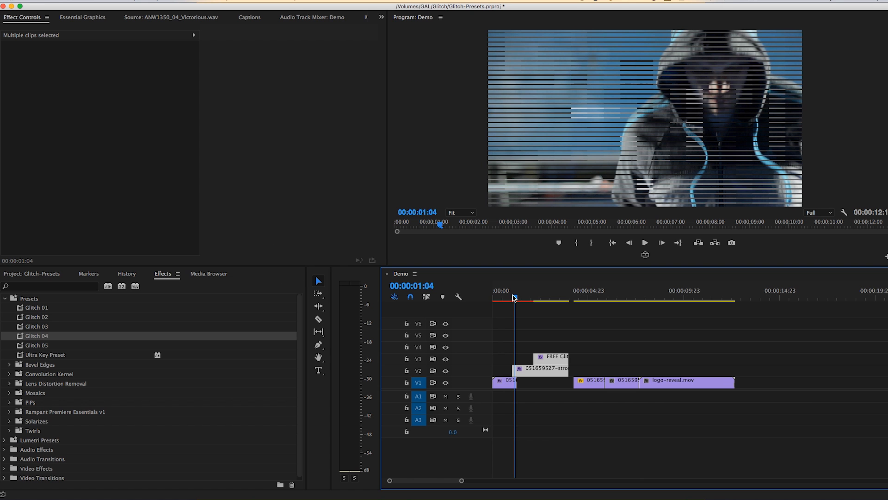
Scrub and play back the opening clips to preview the Glitch 04 effect.
{"action": "left_click", "coordinate": [516, 298]}
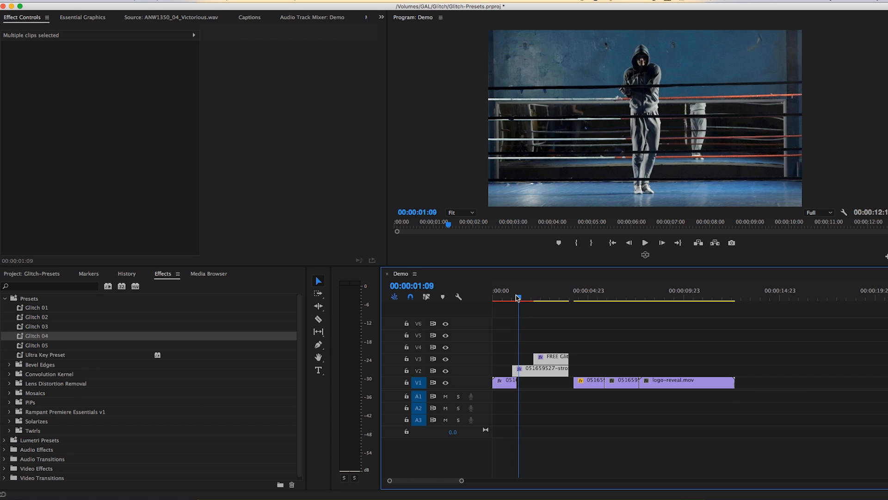
{"action": "left_click_drag", "start_coordinate": [516, 297], "coordinate": [509, 297]}
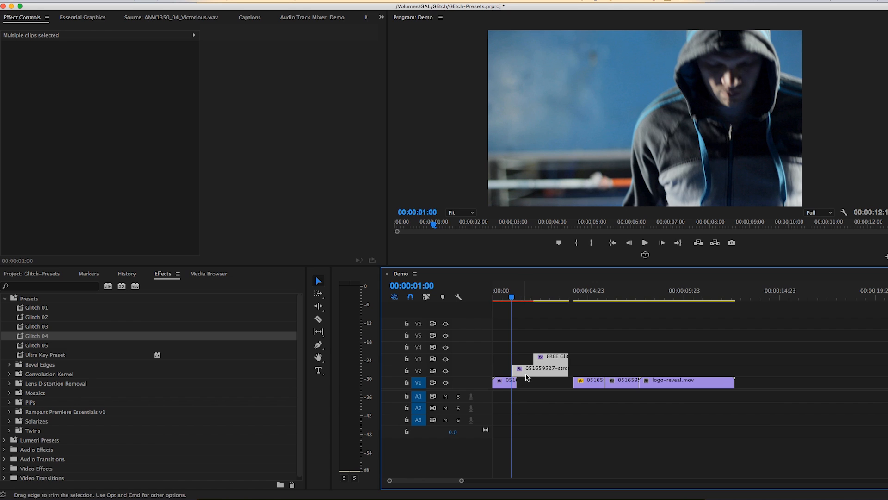
{"action": "left_click", "coordinate": [644, 242]}
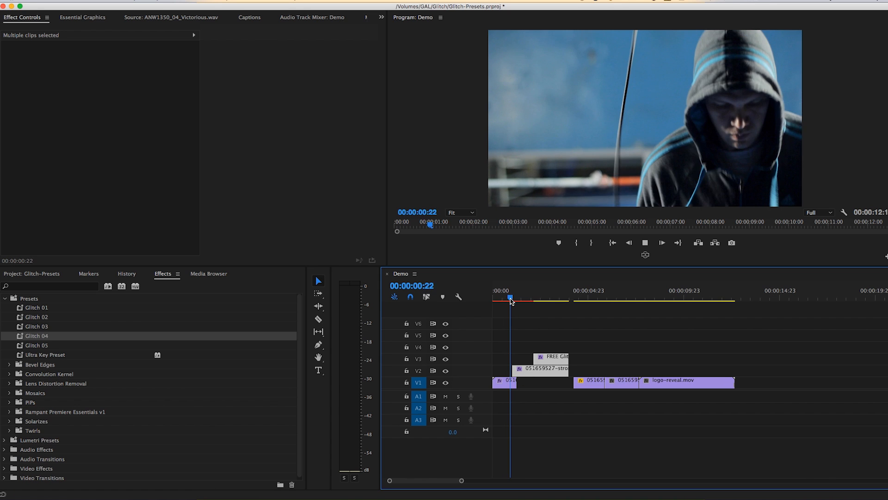
Select the FREE GLITCH PRESETS title on V3 and apply the Glitch 01 preset to it.
{"action": "left_click", "coordinate": [539, 300]}
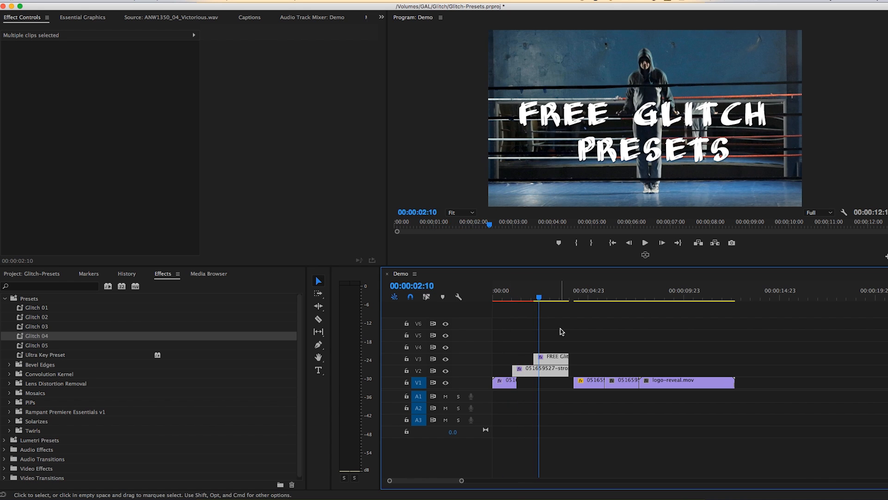
{"action": "left_click", "coordinate": [560, 331]}
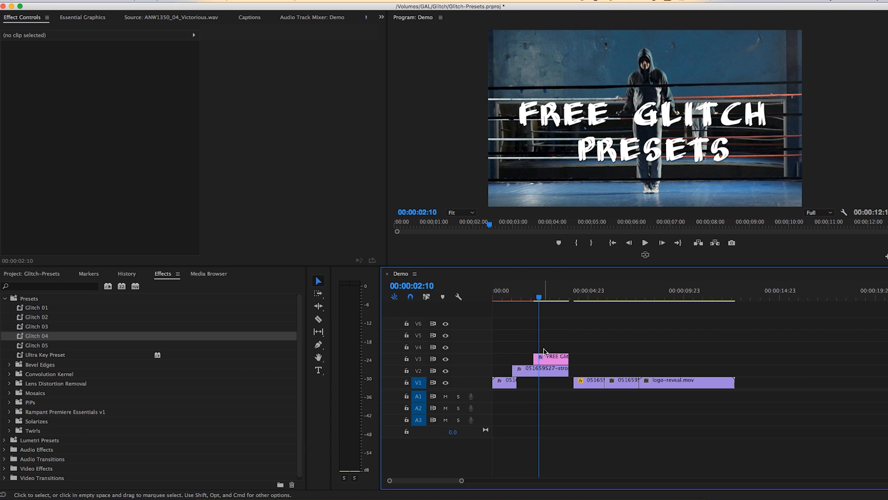
{"action": "left_click", "coordinate": [551, 357]}
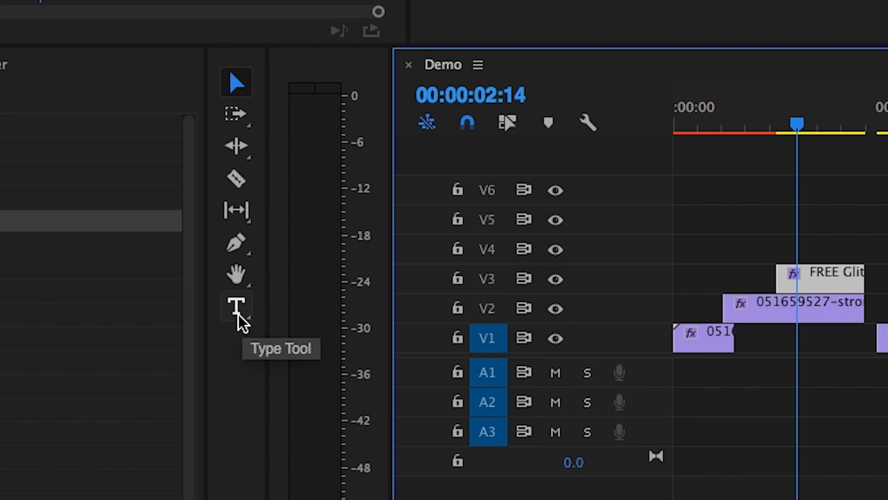
{"action": "mouse_move", "coordinate": [246, 329]}
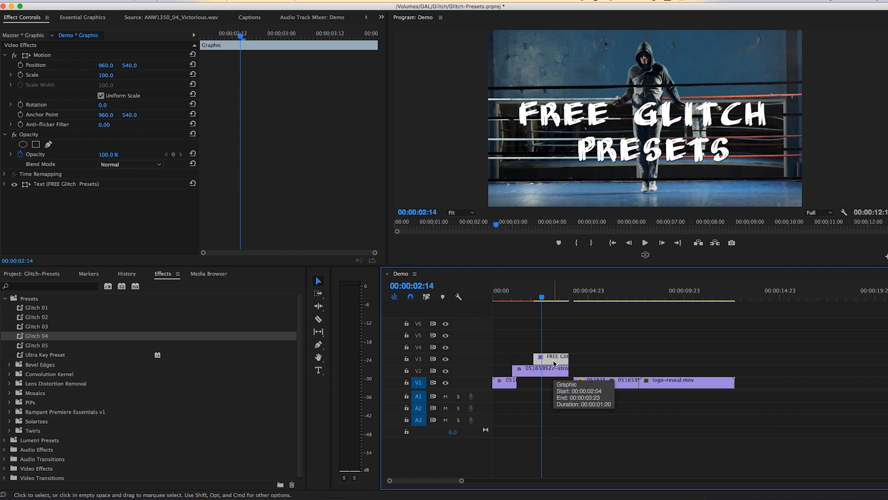
{"action": "mouse_move", "coordinate": [150, 318]}
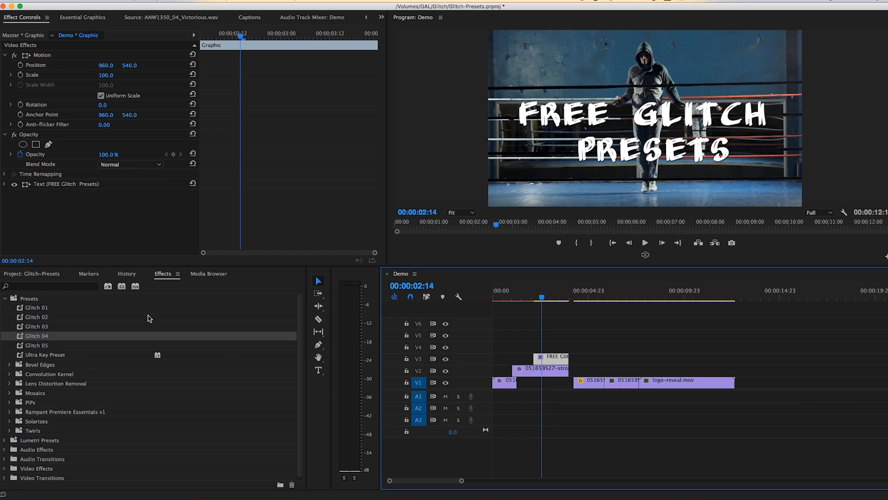
{"action": "left_click", "coordinate": [37, 307]}
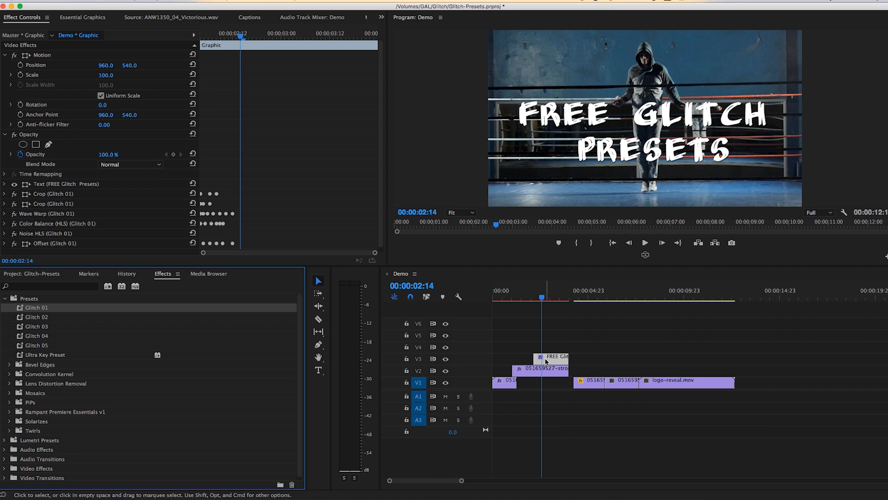
{"action": "left_click", "coordinate": [533, 297]}
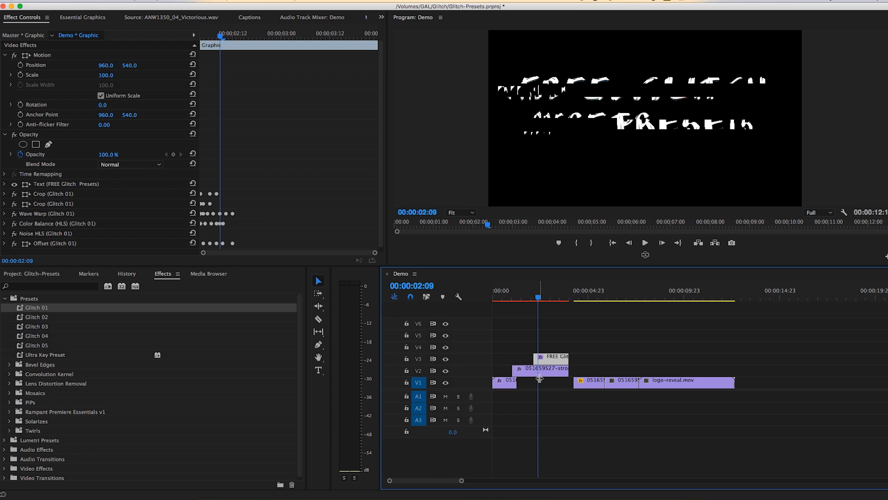
{"action": "mouse_move", "coordinate": [423, 370]}
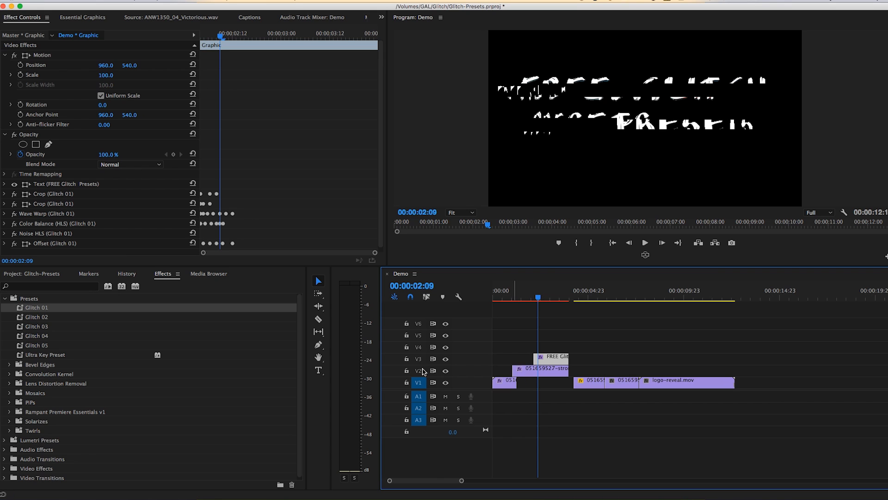
{"action": "mouse_move", "coordinate": [99, 254]}
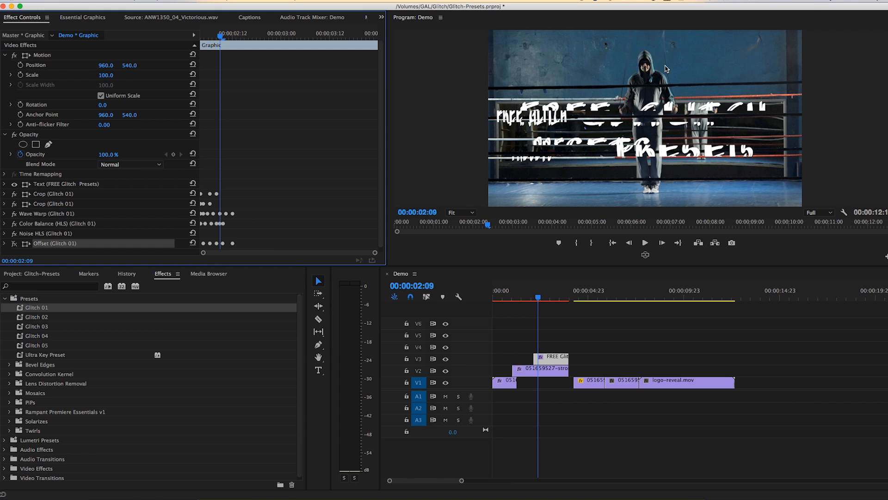
{"action": "left_click", "coordinate": [561, 298]}
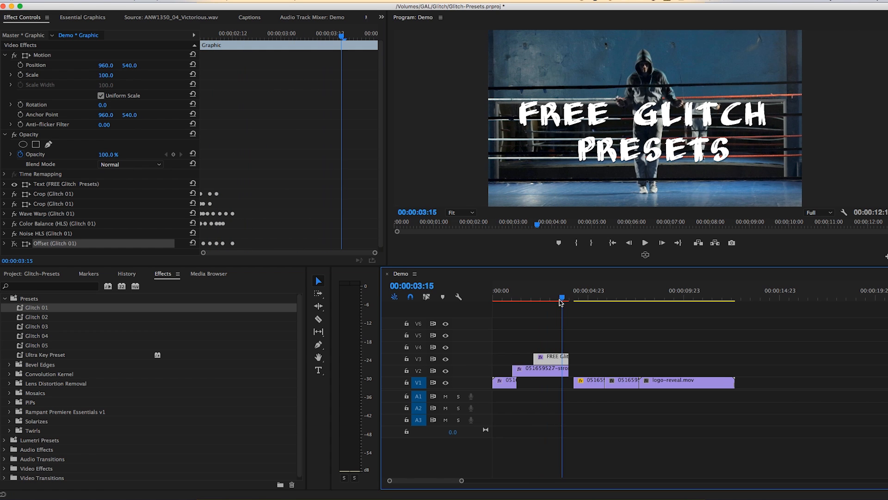
Apply Glitch 02 to the hooded-boxer clip and scrub the playhead through the glitch section.
{"action": "left_click", "coordinate": [588, 382]}
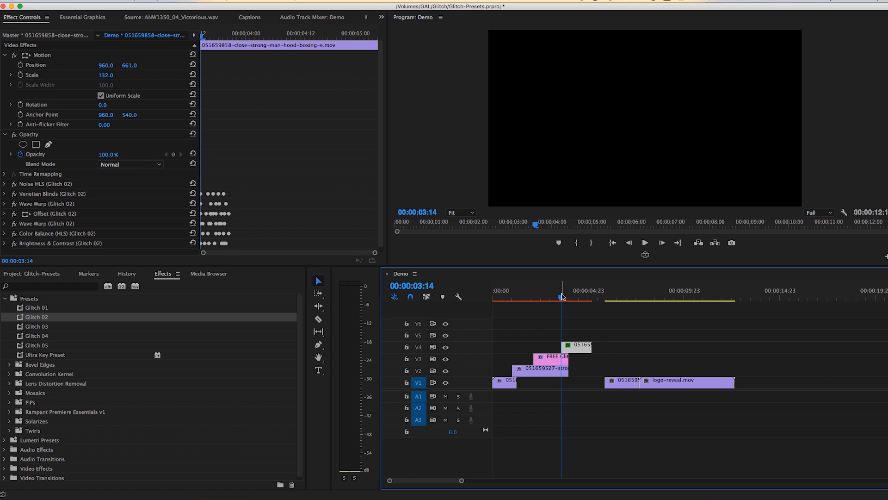
{"action": "left_click", "coordinate": [564, 297]}
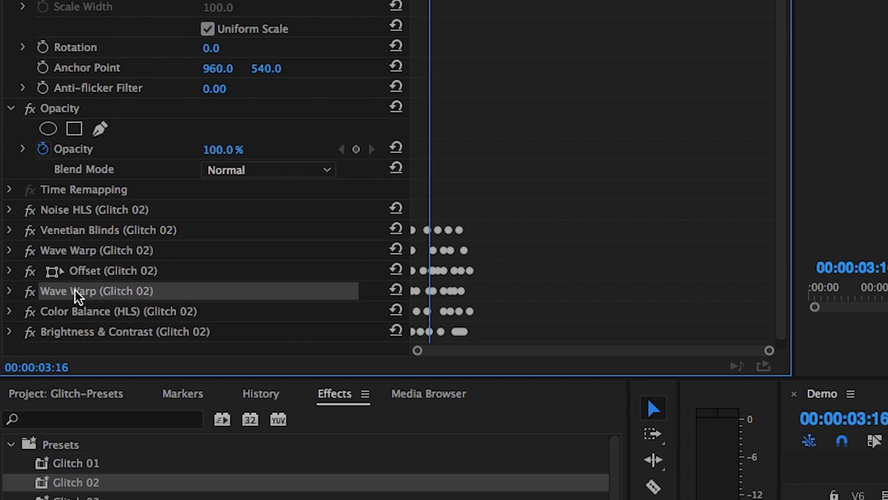
{"action": "mouse_move", "coordinate": [86, 253]}
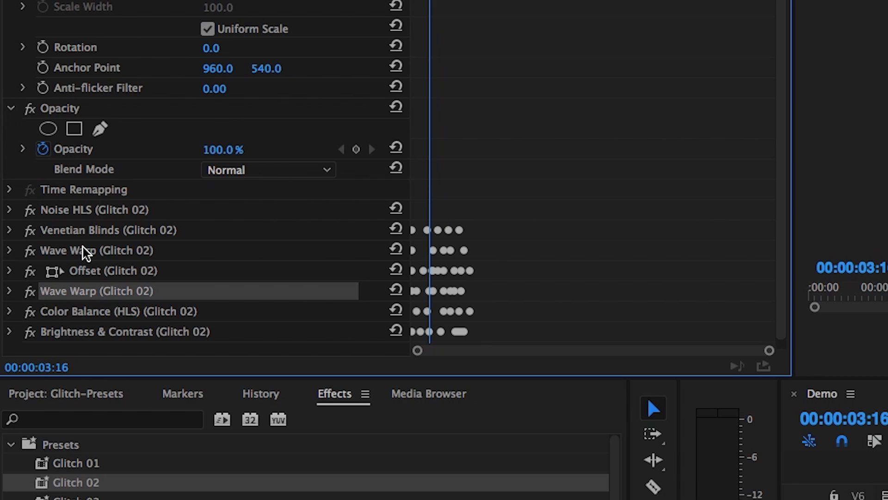
{"action": "mouse_move", "coordinate": [131, 258]}
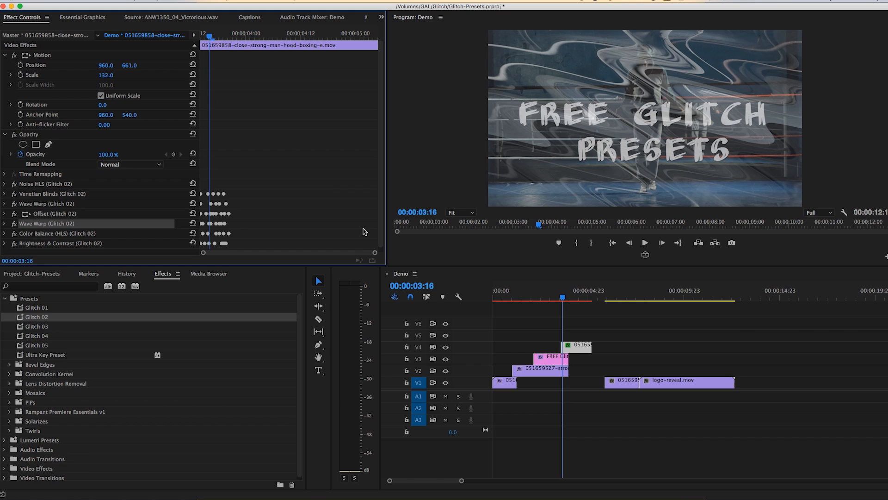
{"action": "mouse_move", "coordinate": [579, 300]}
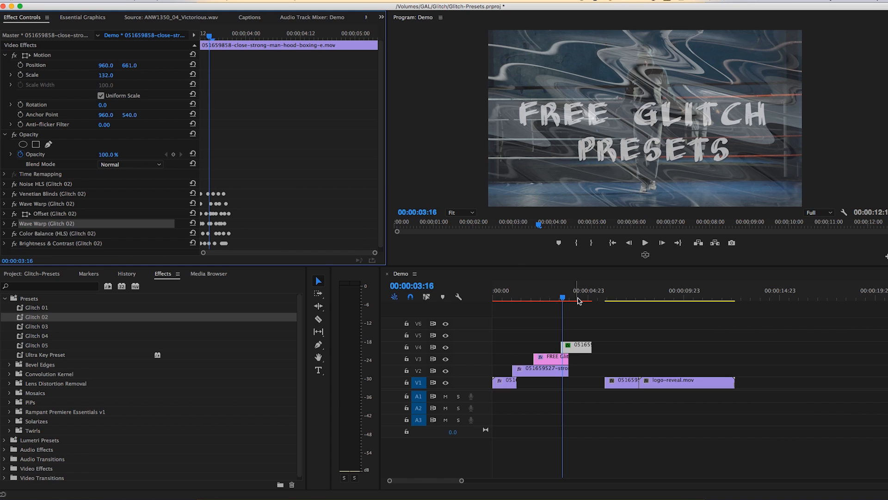
{"action": "mouse_move", "coordinate": [600, 210]}
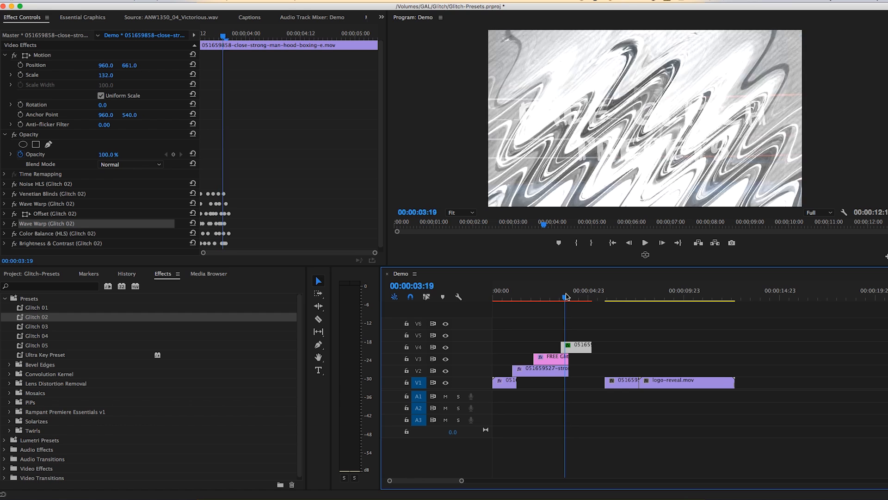
{"action": "left_click", "coordinate": [560, 297]}
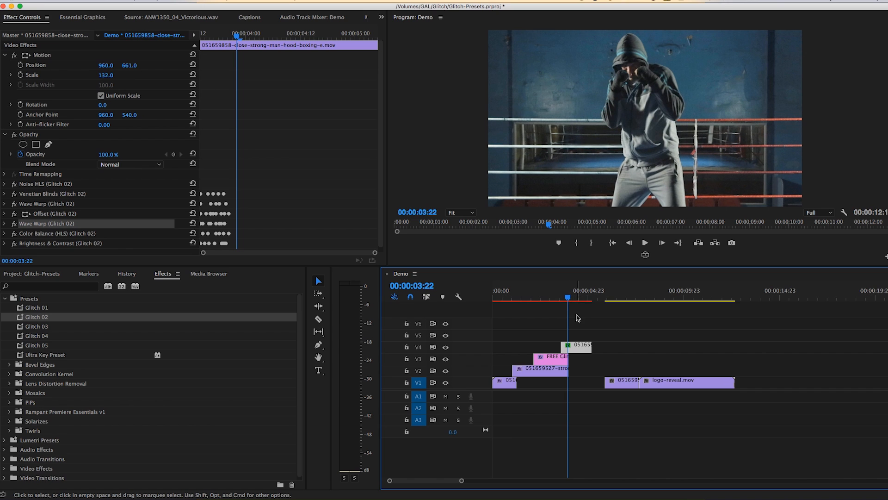
{"action": "mouse_move", "coordinate": [590, 306]}
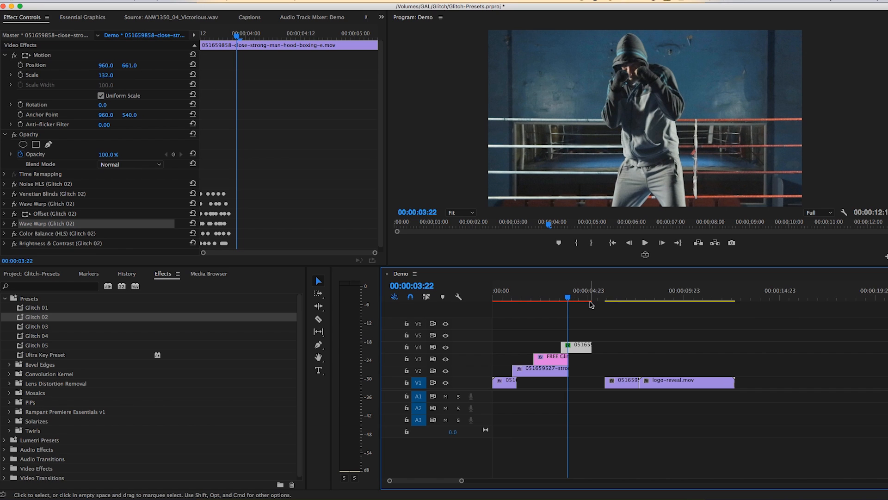
{"action": "mouse_move", "coordinate": [580, 296]}
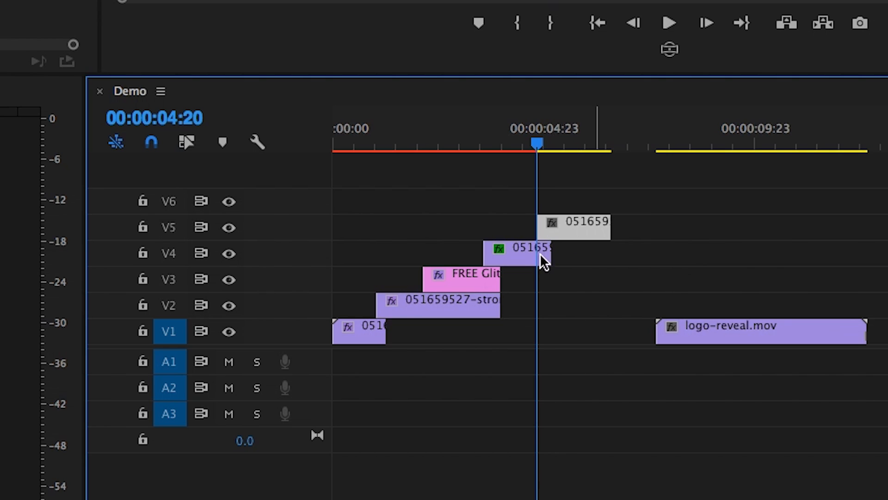
Apply the Glitch 05 preset to the jump-rope clip on V5.
{"action": "left_click", "coordinate": [522, 250]}
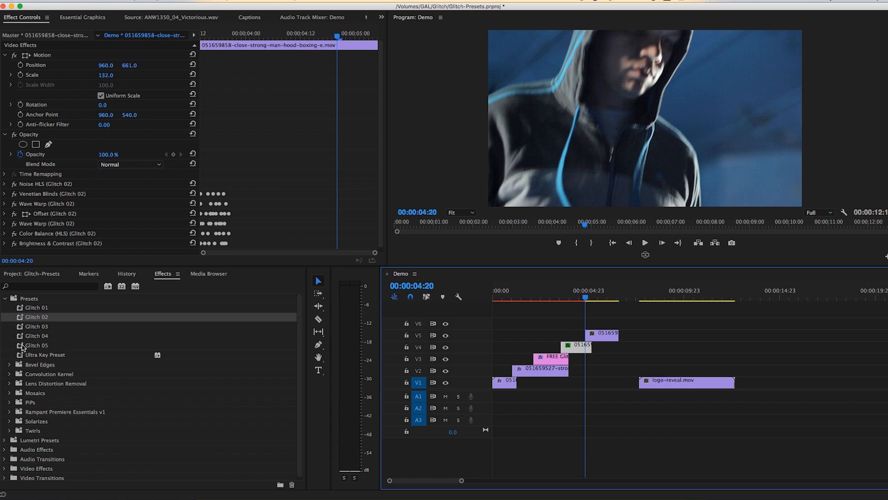
{"action": "left_click", "coordinate": [37, 345]}
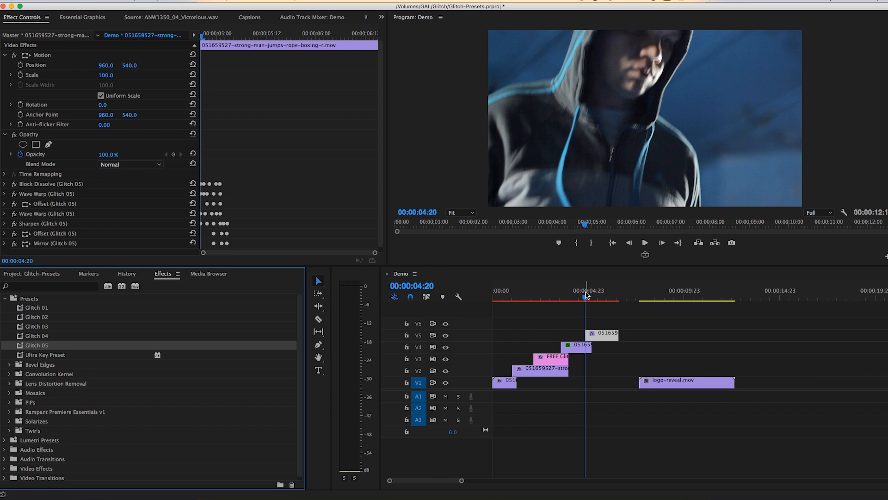
{"action": "left_click", "coordinate": [589, 300]}
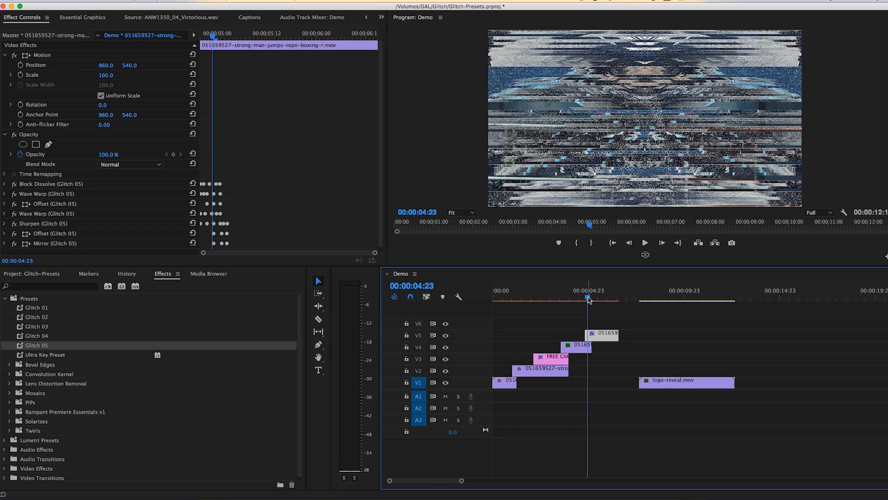
Scrub the playhead through the Glitch 05 mirrored, striped effect to preview it.
{"action": "left_click", "coordinate": [590, 300]}
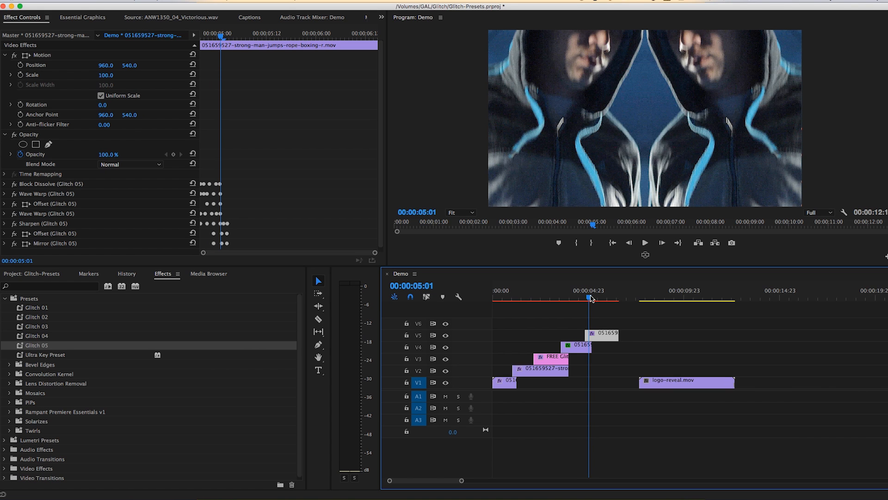
{"action": "left_click_drag", "start_coordinate": [591, 297], "coordinate": [600, 297]}
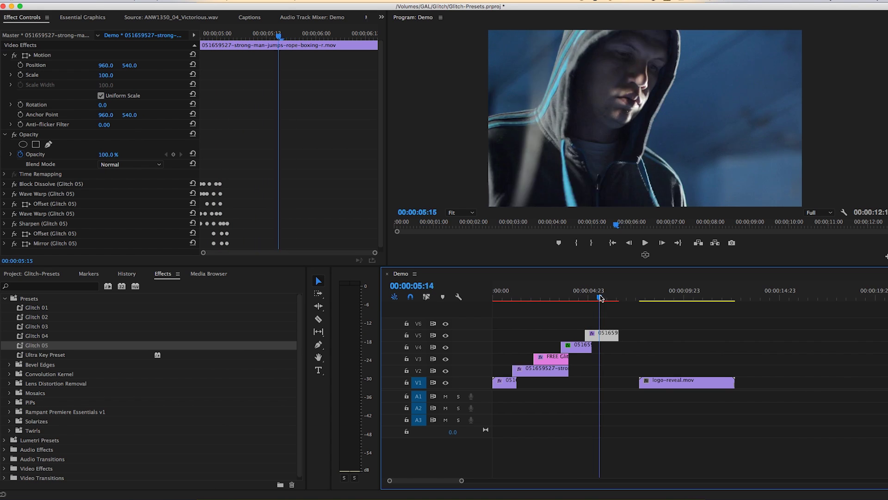
{"action": "left_click", "coordinate": [586, 298]}
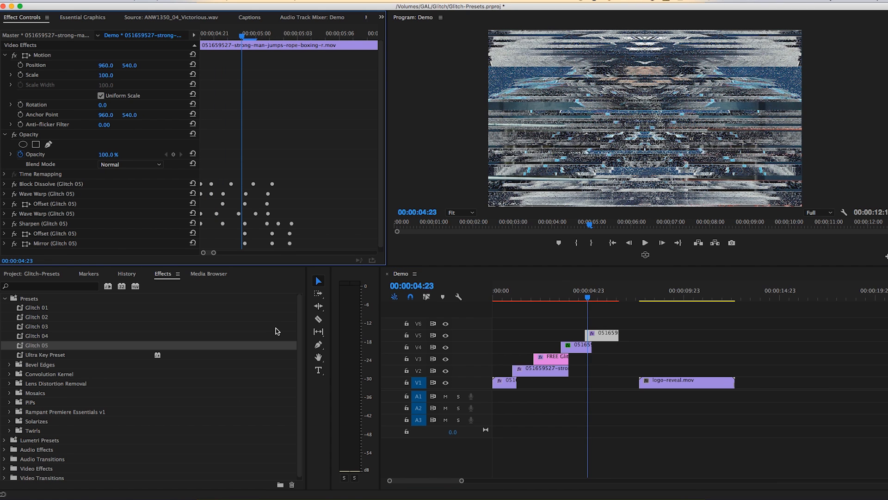
Show the Glitch-Presets project bins and expand the Video bin.
{"action": "left_click", "coordinate": [24, 273]}
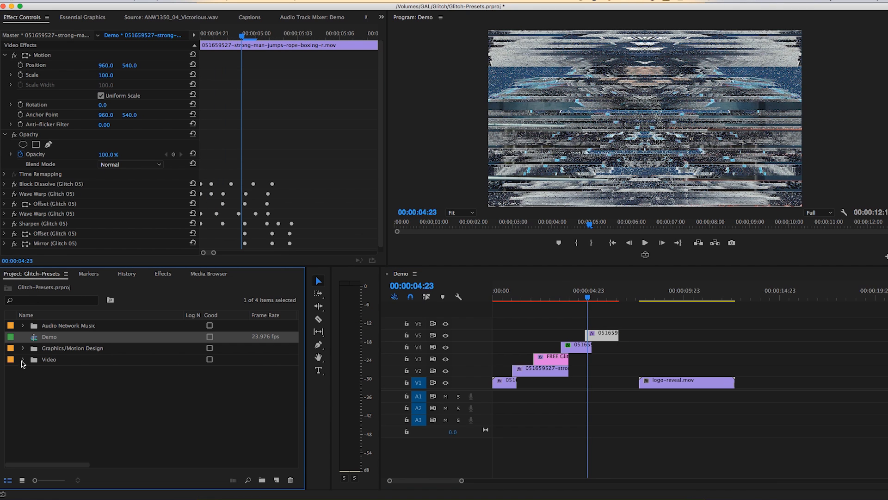
{"action": "left_click", "coordinate": [22, 359]}
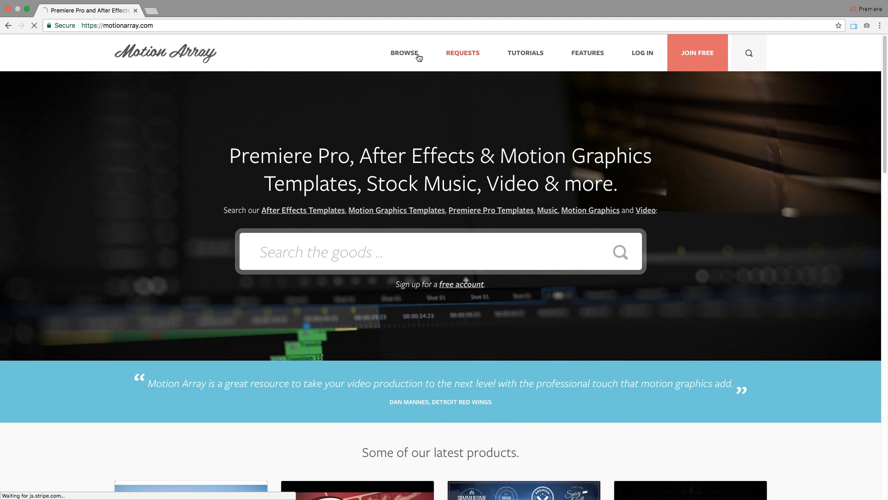
Go to Free Items from the Browse categories on motionarray.com.
{"action": "left_click", "coordinate": [404, 52]}
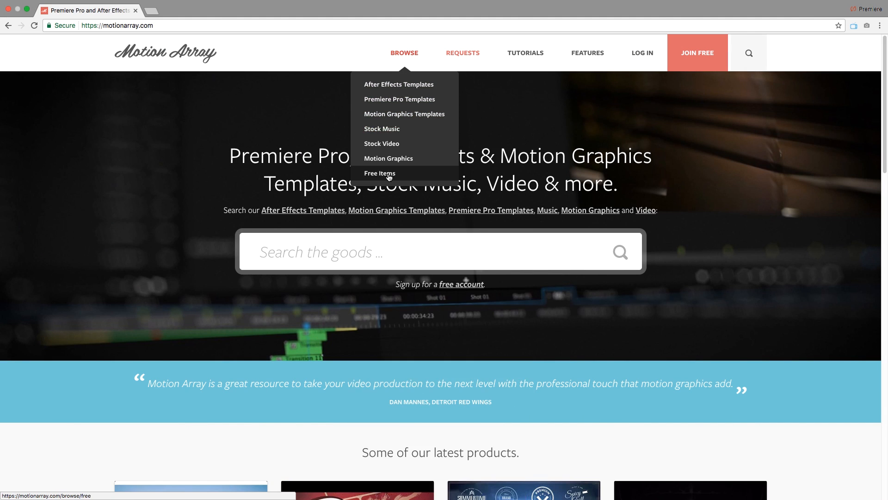
{"action": "left_click", "coordinate": [379, 173]}
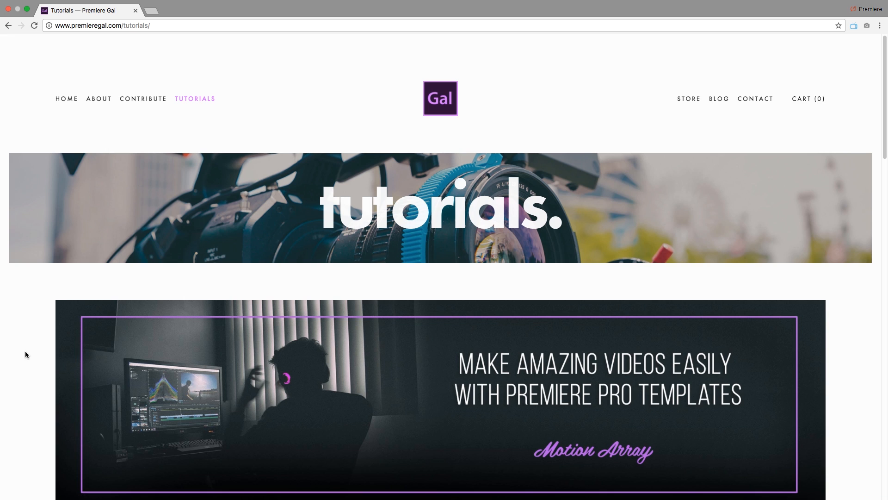
Scroll the Premiere Gal tutorials page down to the Request a tutorial form.
{"action": "scroll", "scroll_direction": "down", "scroll_amount": 3}
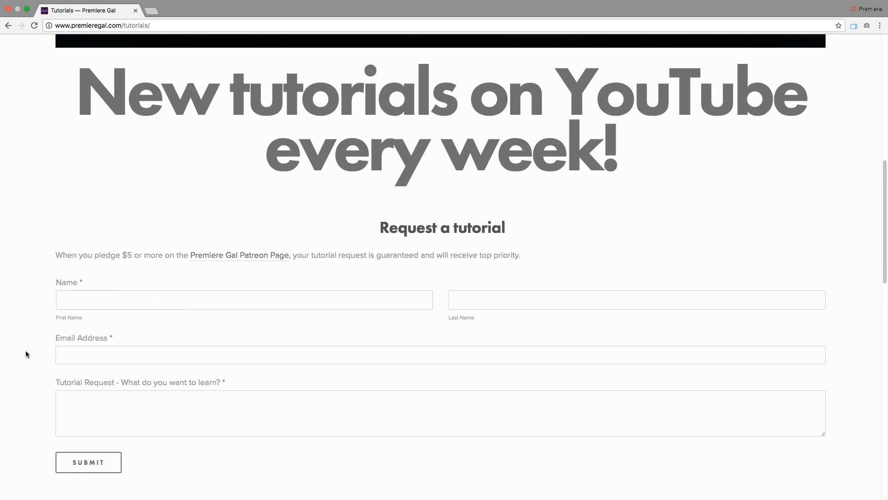
{"action": "scroll", "scroll_direction": "down", "scroll_amount": 3}
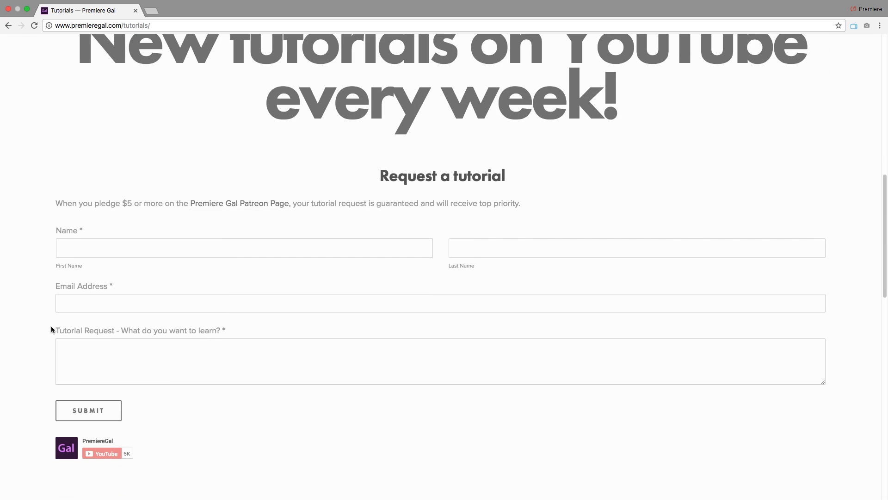
{"action": "mouse_move", "coordinate": [139, 224]}
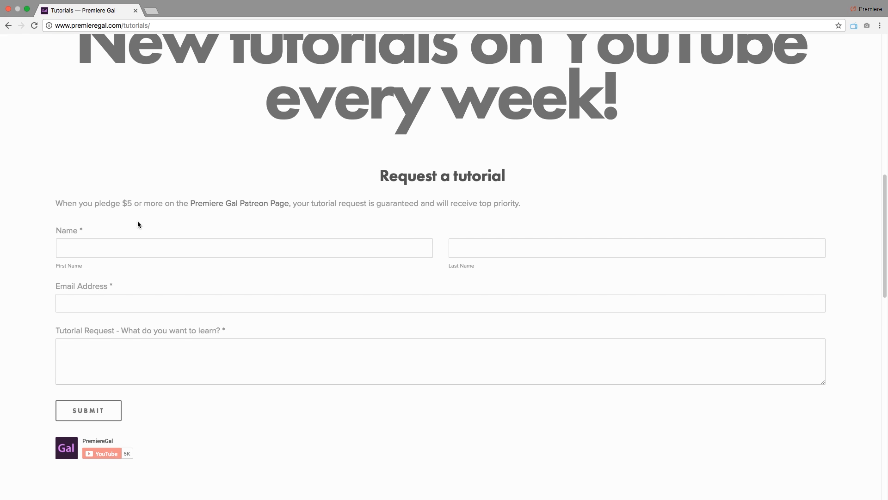
Go to the Premiere Gal Patreon page and choose the $5 monthly Super Fan reward.
{"action": "left_click", "coordinate": [240, 204]}
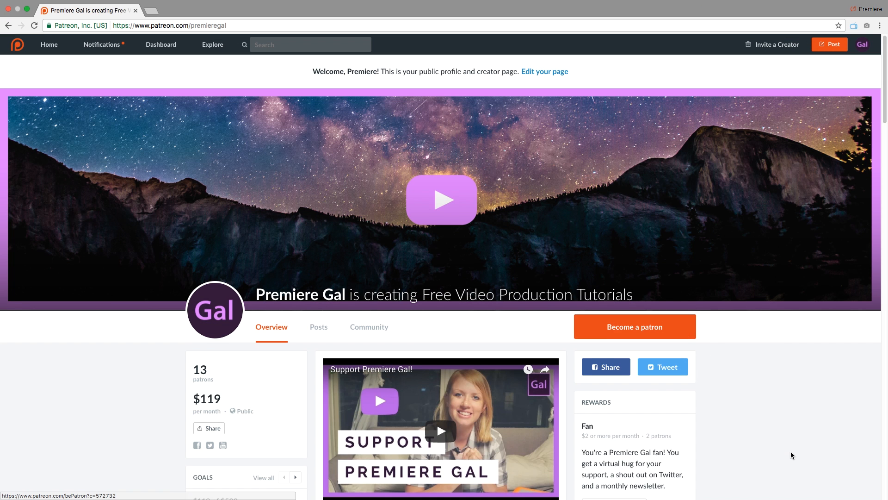
{"action": "scroll", "scroll_direction": "down", "scroll_amount": 3}
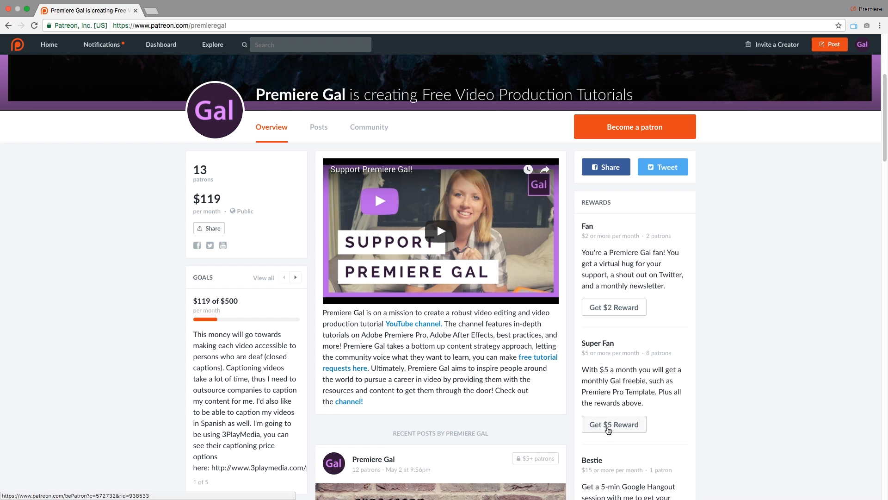
{"action": "left_click", "coordinate": [615, 424]}
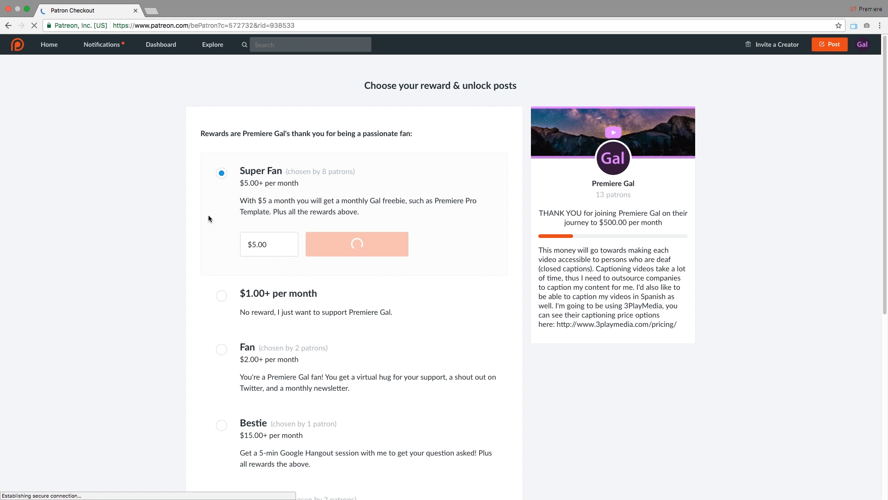